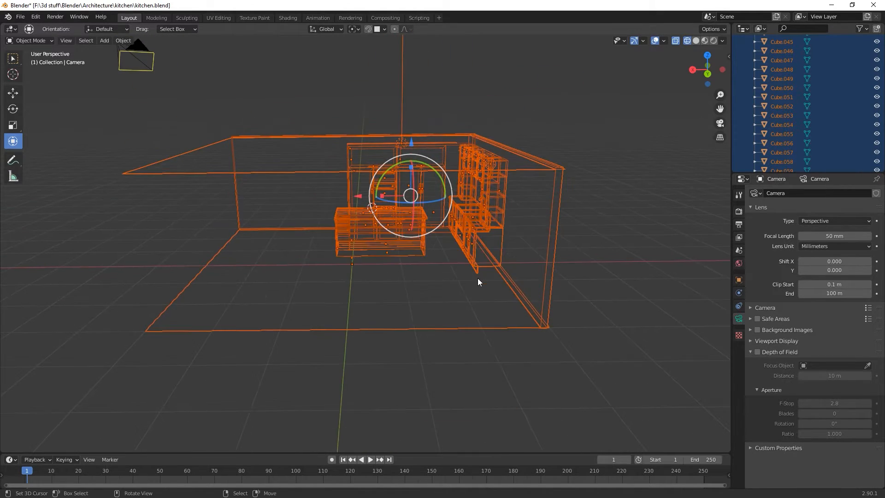
Switch the kitchen to solid shading and select every object for export
left_click(415, 164)
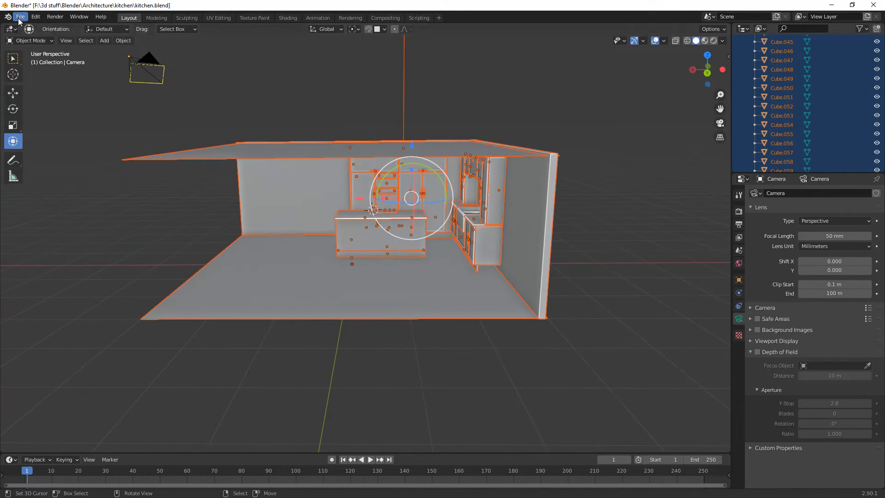
Export the whole kitchen scene as an FBX file via the File menu
left_click(20, 17)
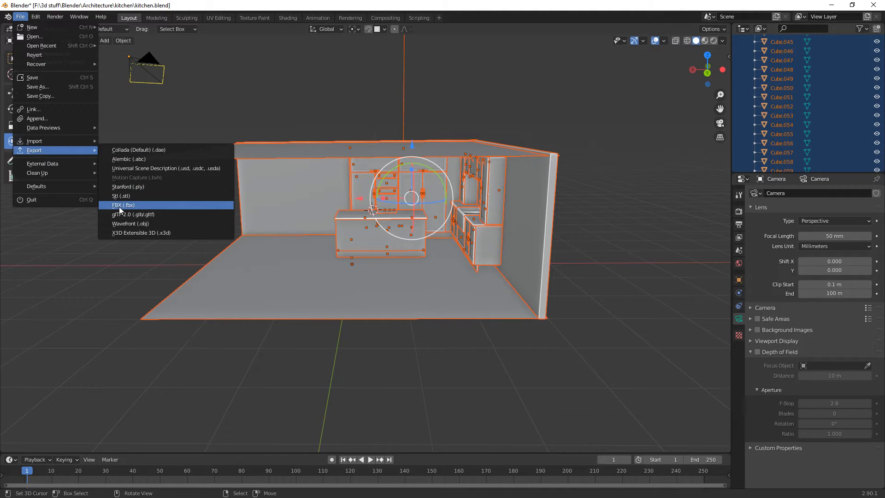
key("Escape")
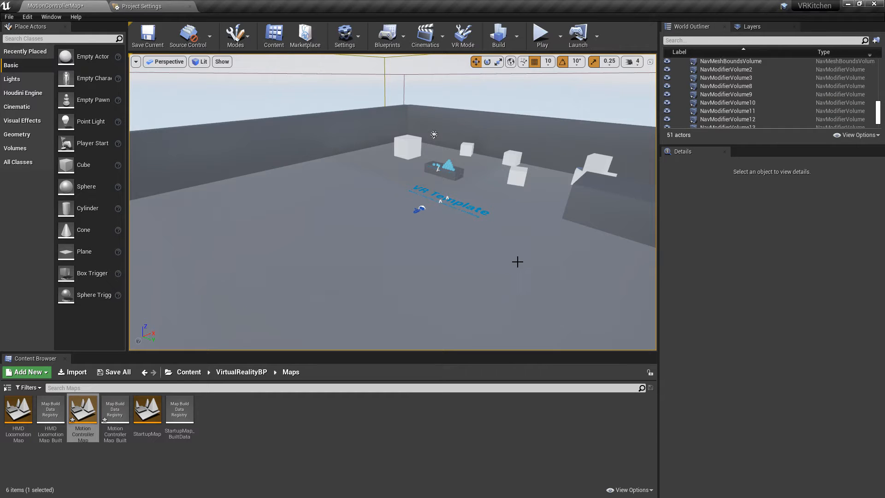
mouse_move(445, 245)
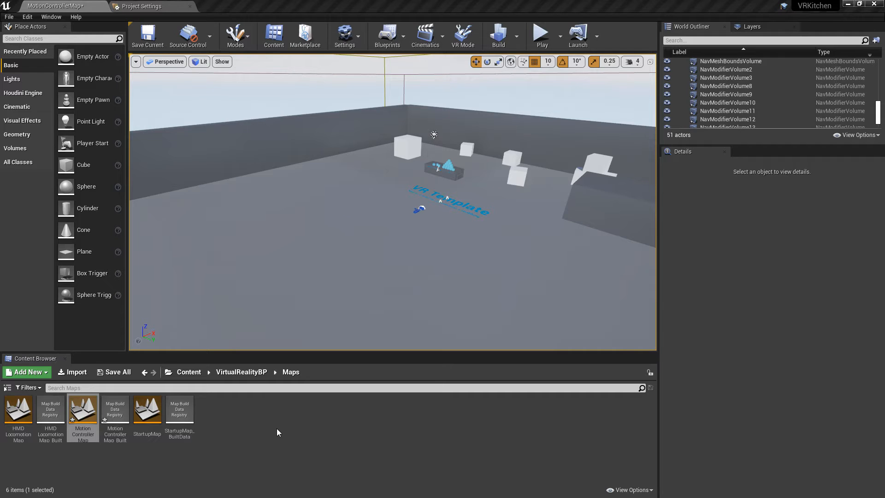
mouse_move(335, 452)
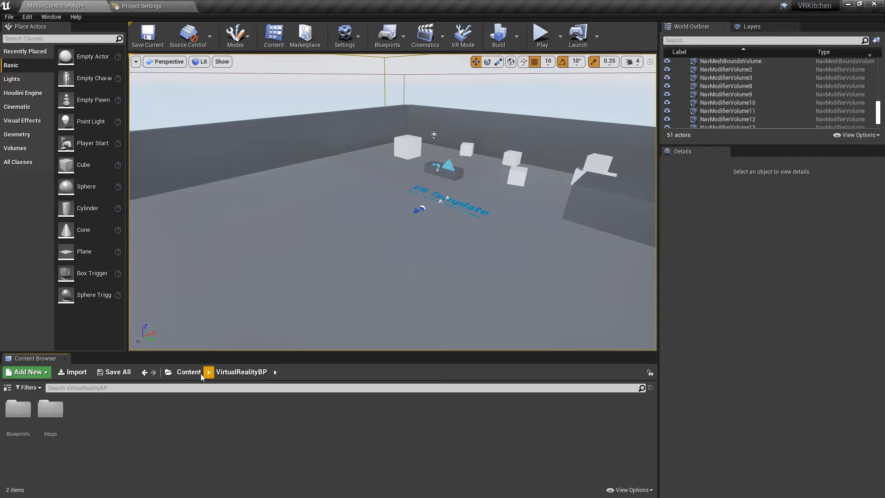
Create a folder named kitchen in the top-level Content and open it
left_click(27, 371)
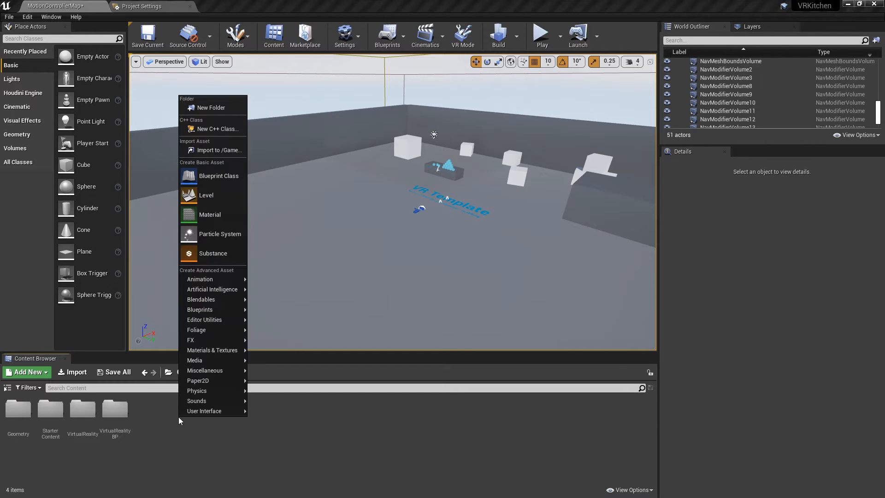
mouse_move(188, 210)
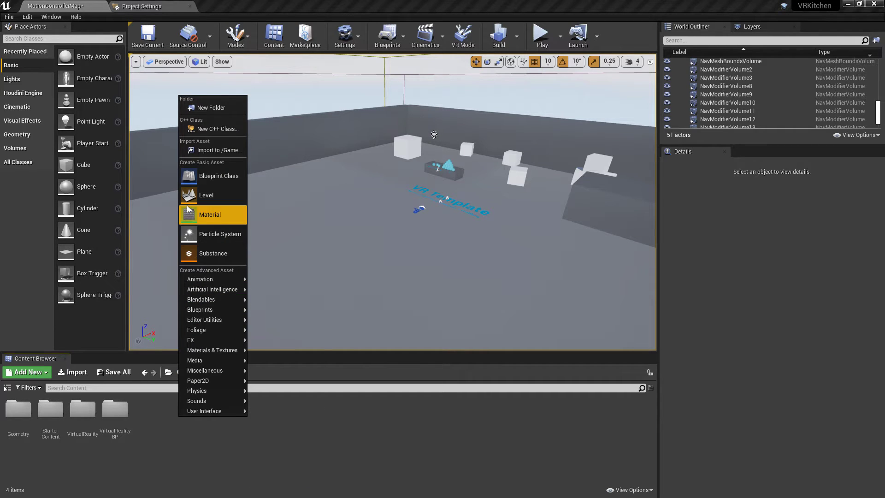
mouse_move(205, 111)
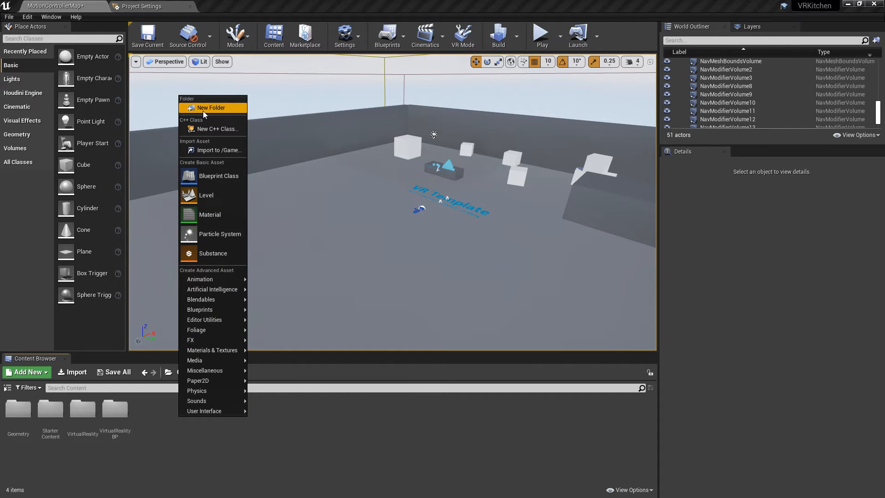
left_click(211, 107)
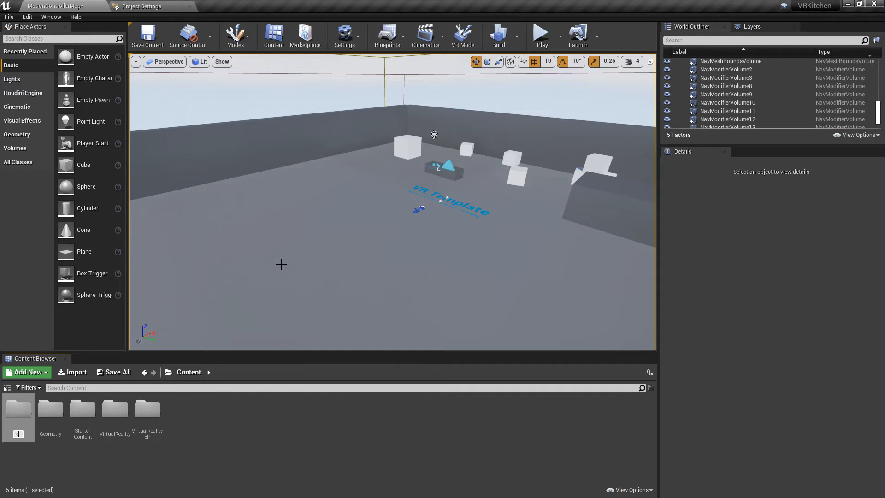
type("kitchen")
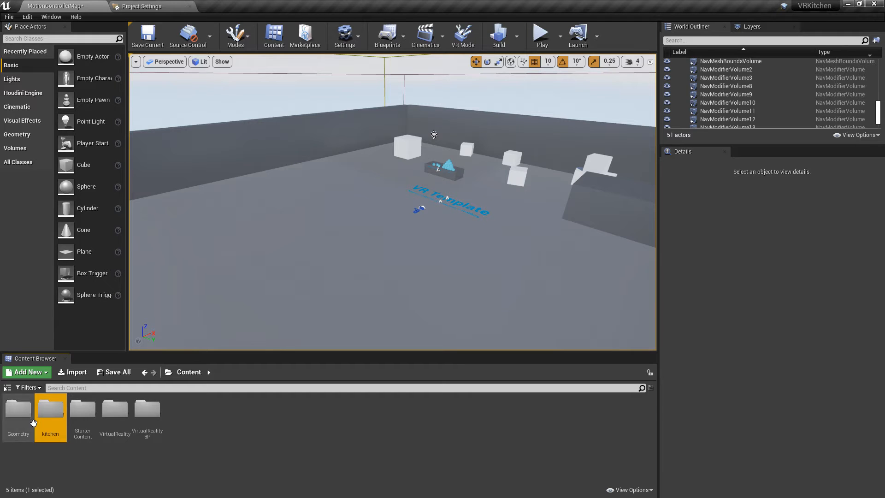
double_click(50, 408)
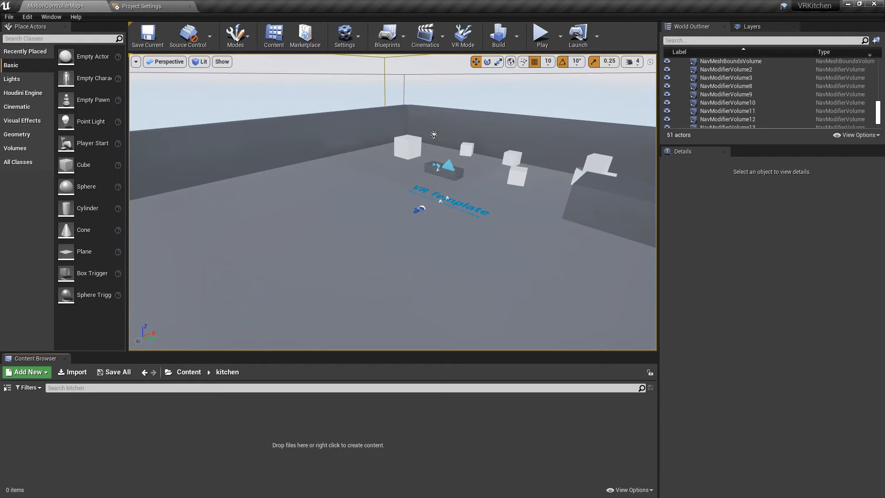
Import the kitchenscene FBX into the kitchen folder with default FBX options
left_click(76, 371)
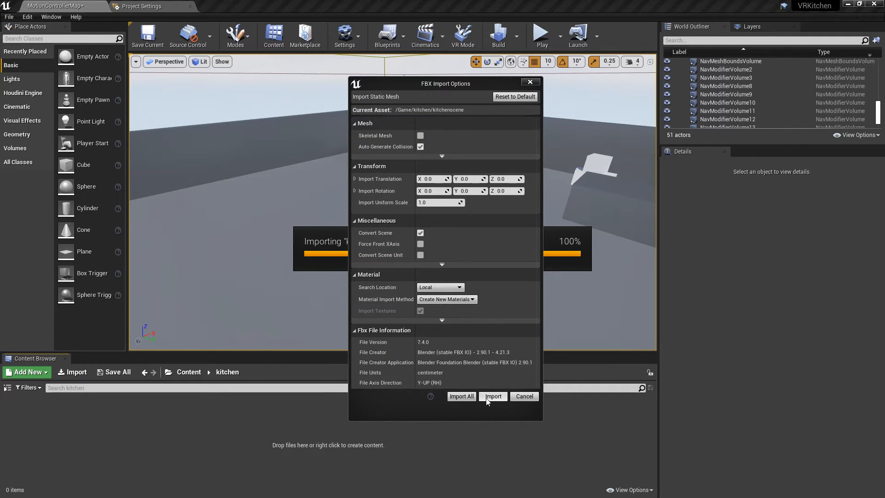
left_click(492, 397)
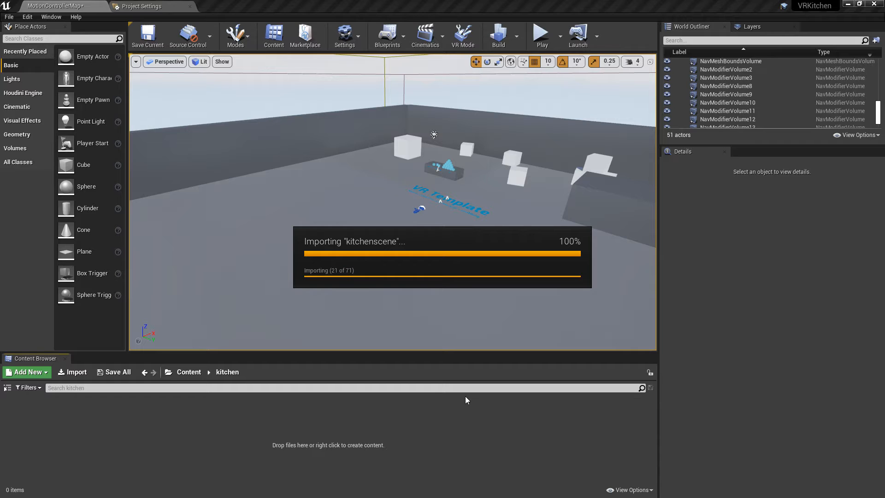
mouse_move(295, 140)
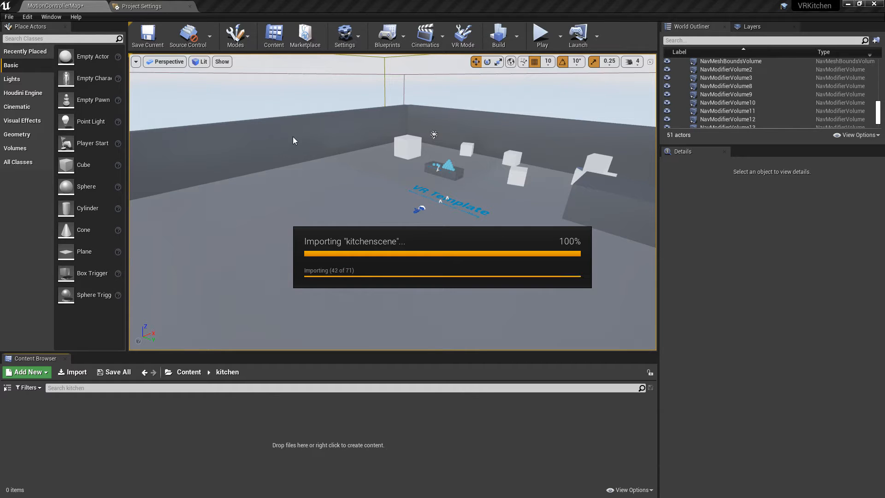
mouse_move(299, 143)
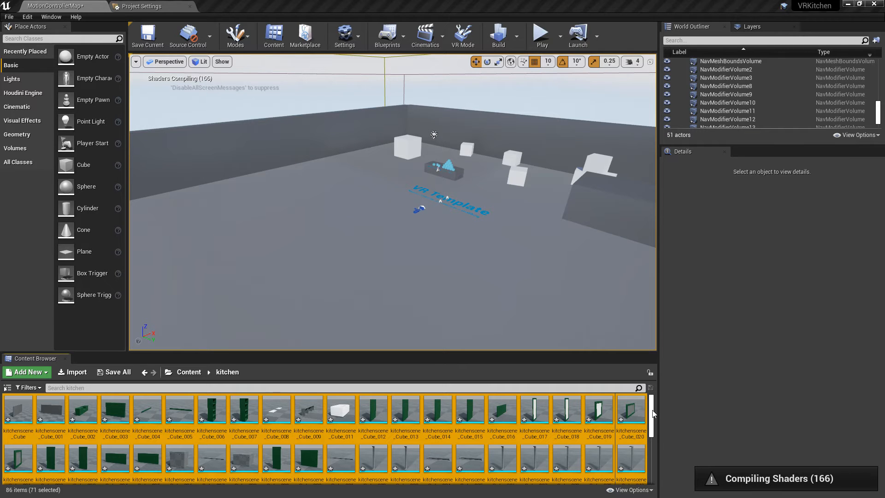
Review the imported kitchenscene mesh and material assets in the kitchen folder
scroll("down", 3)
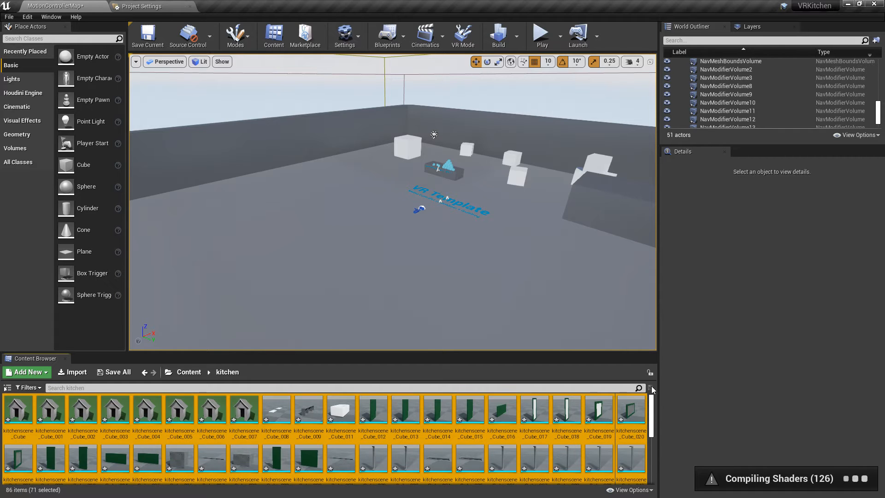
mouse_move(495, 422)
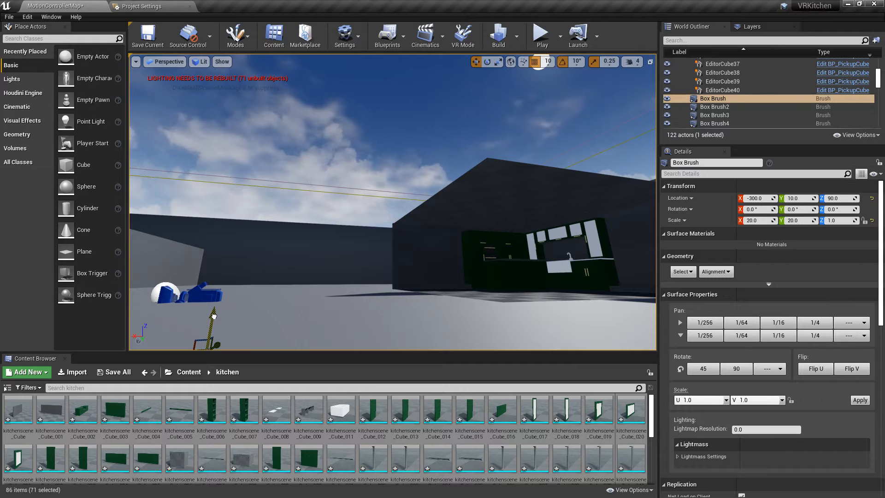
Fly in to face the kitchen and browse to the StarterContent materials for M_Glass
left_click_drag(213, 315, 210, 306)
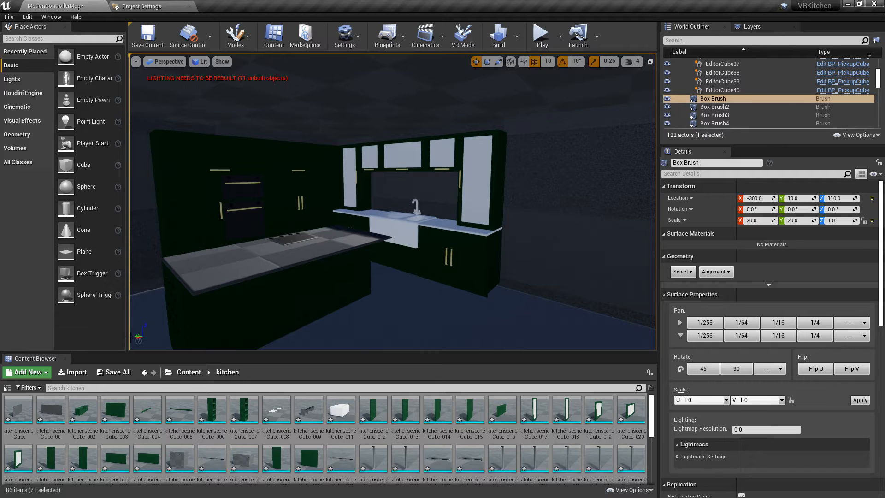
left_click(188, 371)
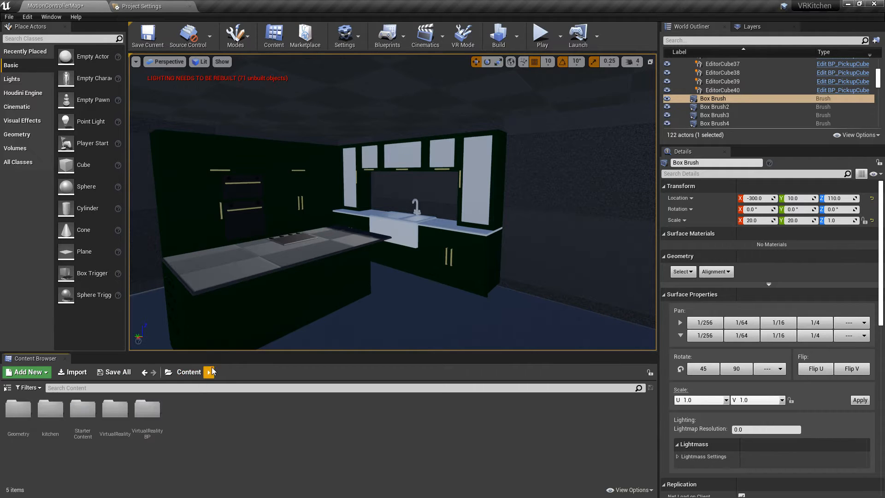
double_click(83, 410)
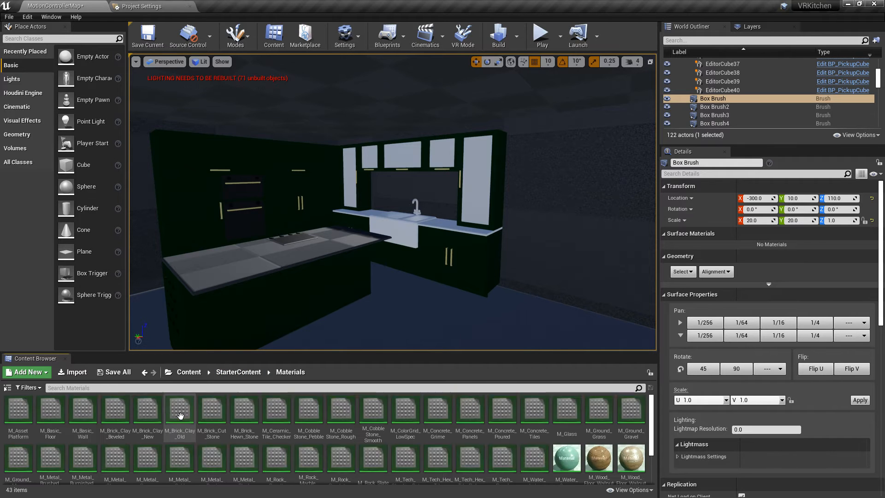
mouse_move(568, 414)
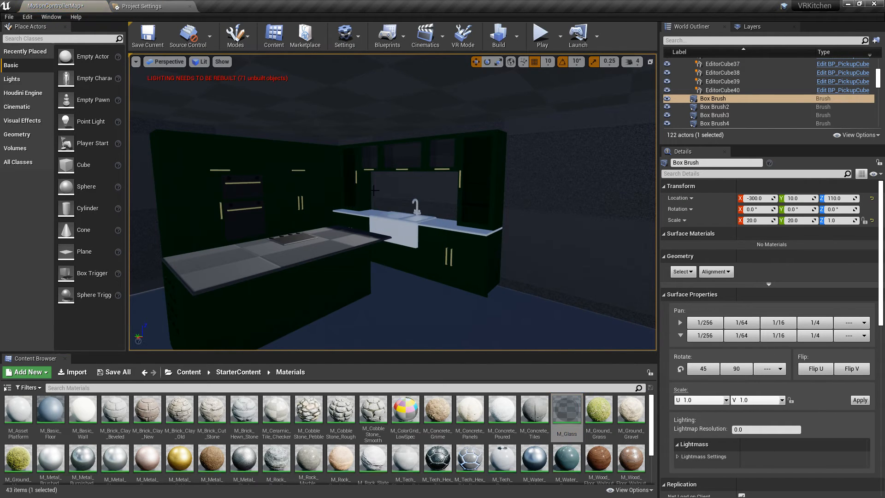
mouse_move(438, 197)
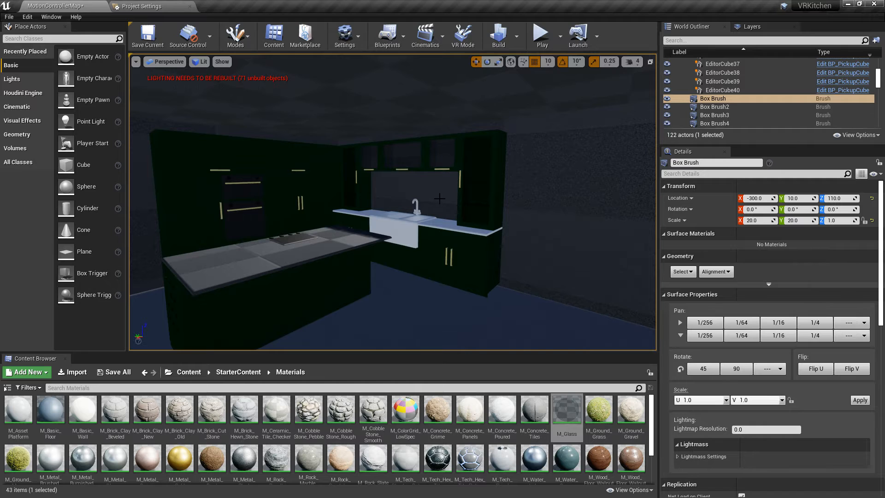
mouse_move(554, 390)
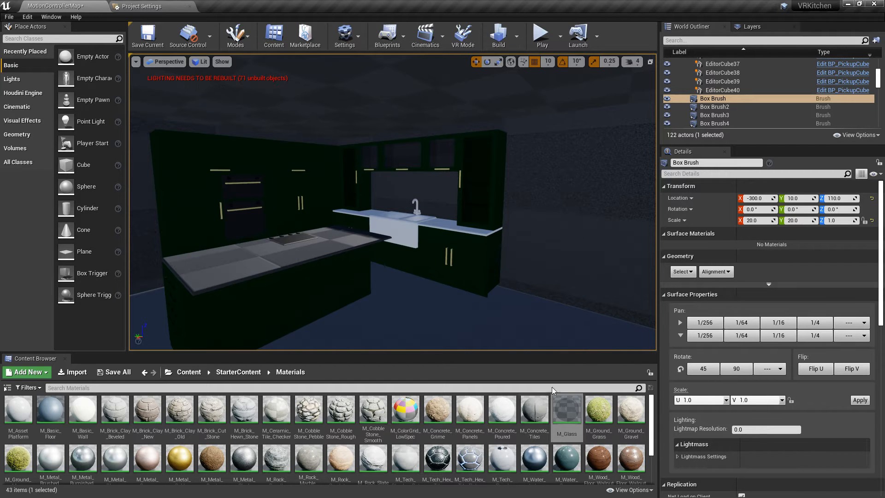
mouse_move(43, 411)
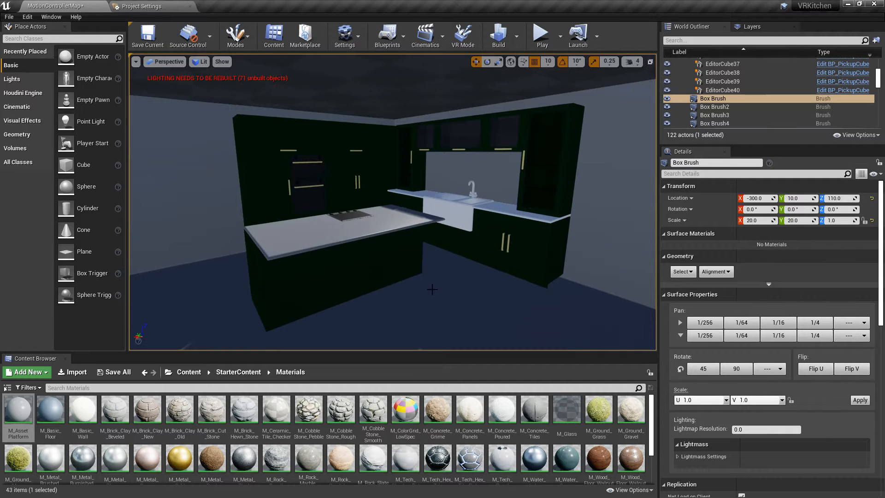
Save the current level with the kitchen and glass panels in place
left_click(148, 35)
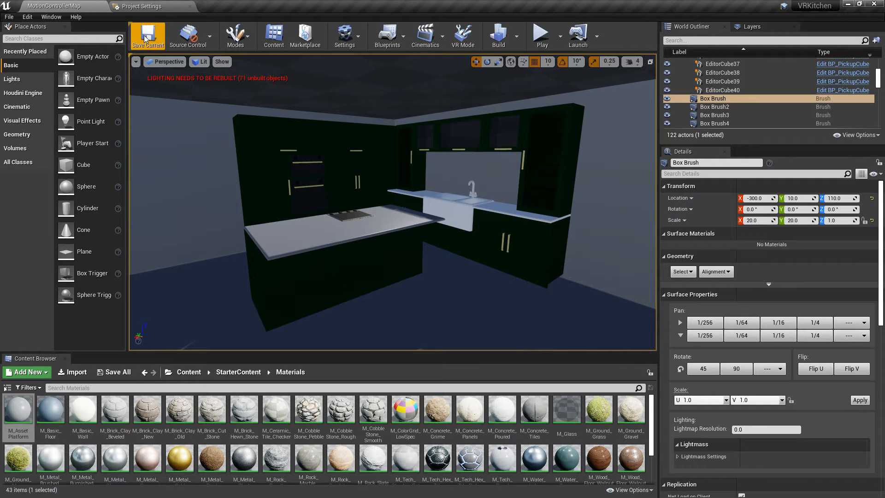
mouse_move(577, 61)
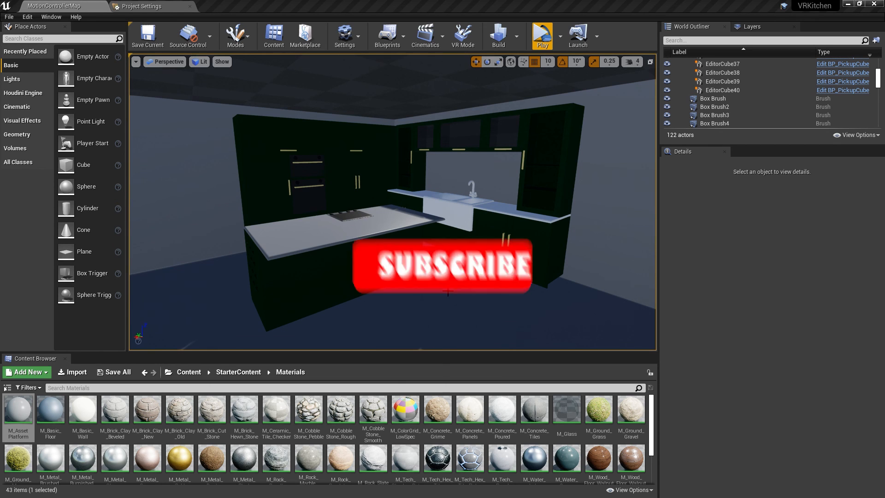
left_click(443, 266)
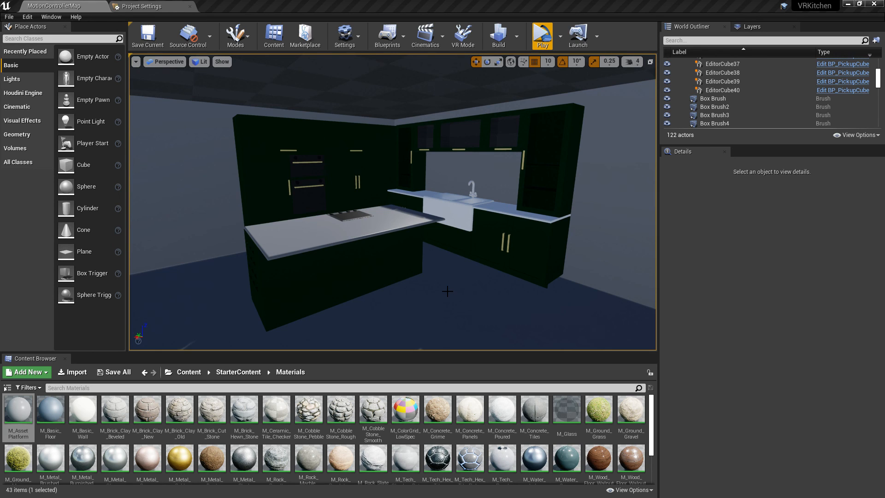
mouse_move(443, 295)
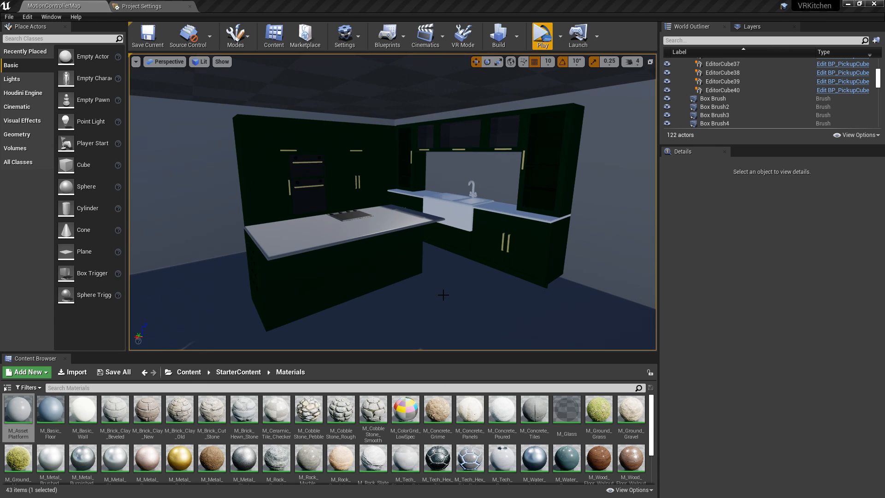